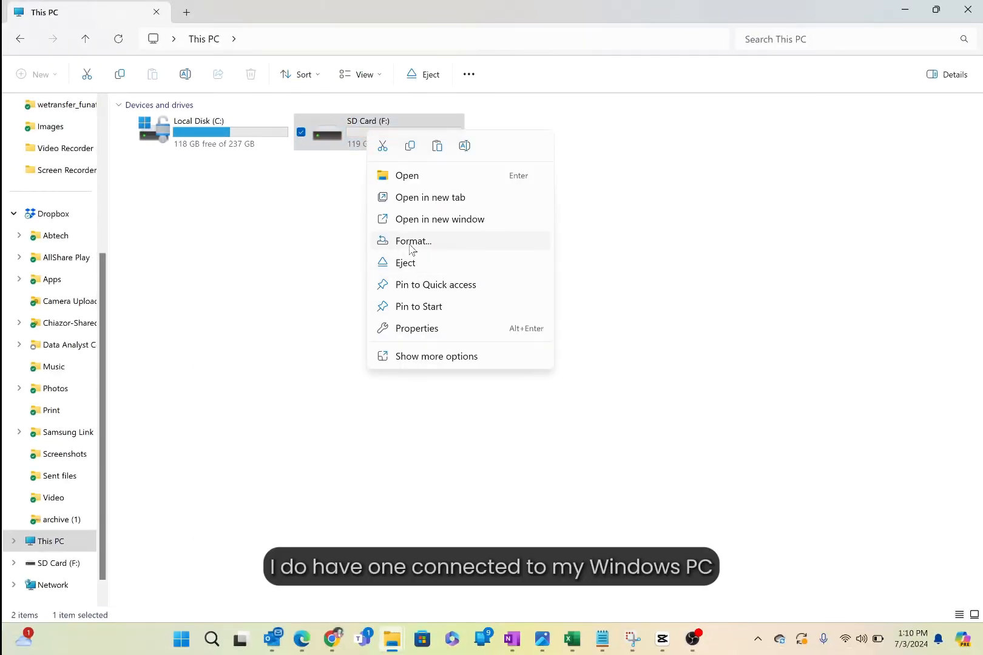
Step: Bring up Format for SD Card (F:) and check its file system list offers only NTFS and exFAT
{"action": "left_click", "coordinate": [411, 241]}
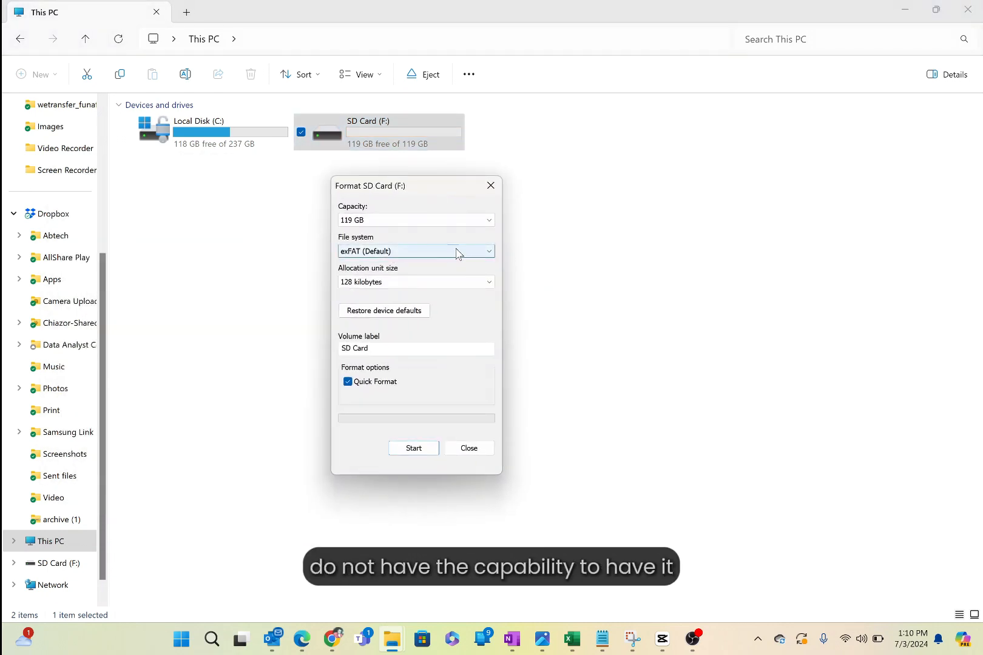
{"action": "left_click", "coordinate": [414, 251]}
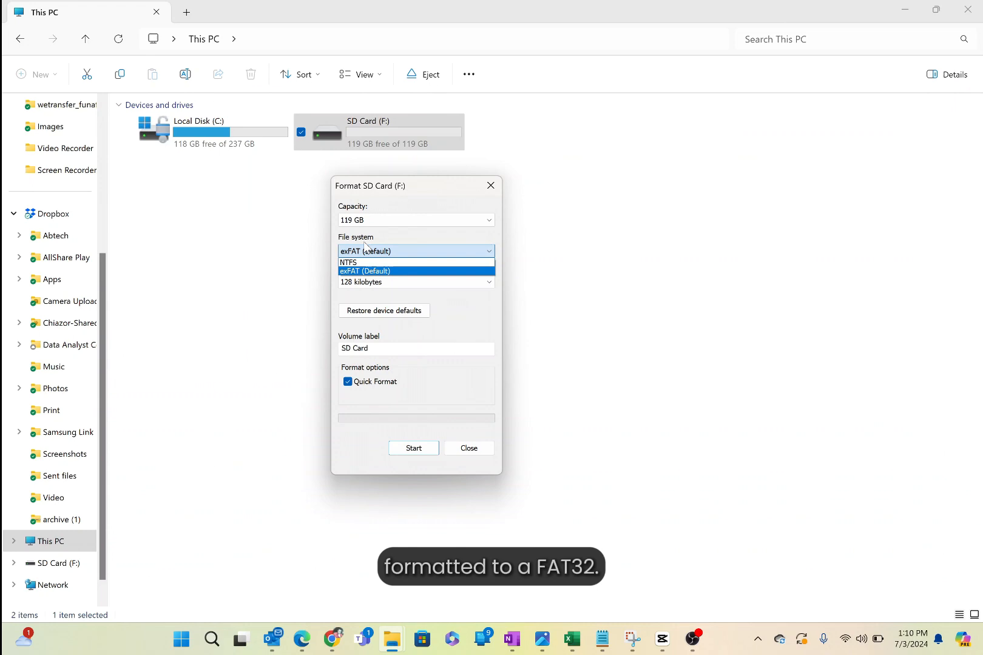
{"action": "mouse_move", "coordinate": [375, 264]}
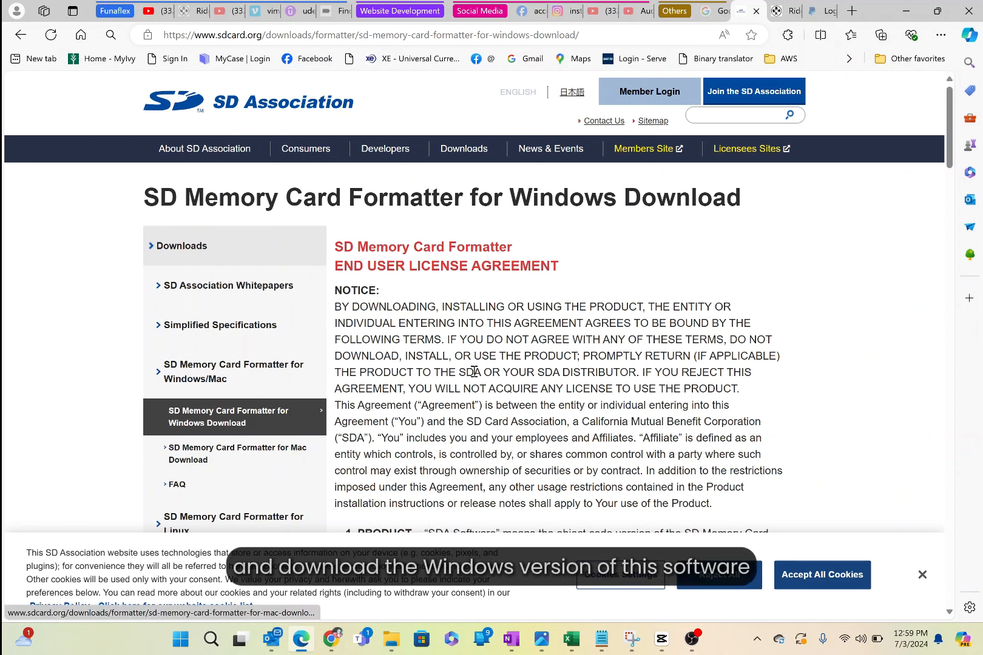
Step: Accept the SD Association EULA, download SD Card Formatter for Windows, install it and launch it
{"action": "scroll", "scroll_direction": "down", "scroll_amount": 3}
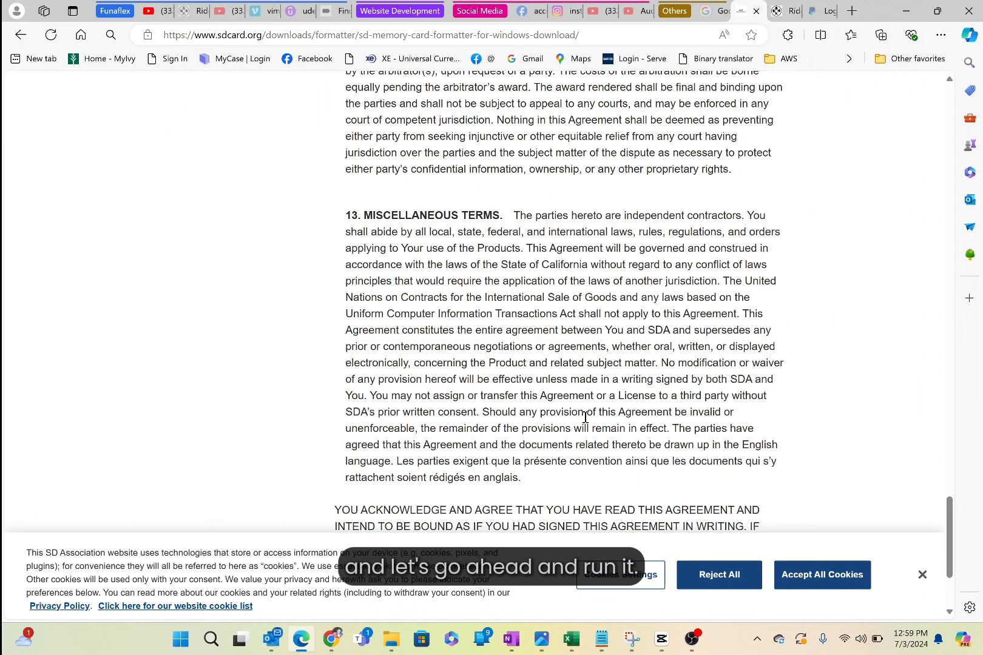
{"action": "scroll", "scroll_direction": "down", "scroll_amount": 3}
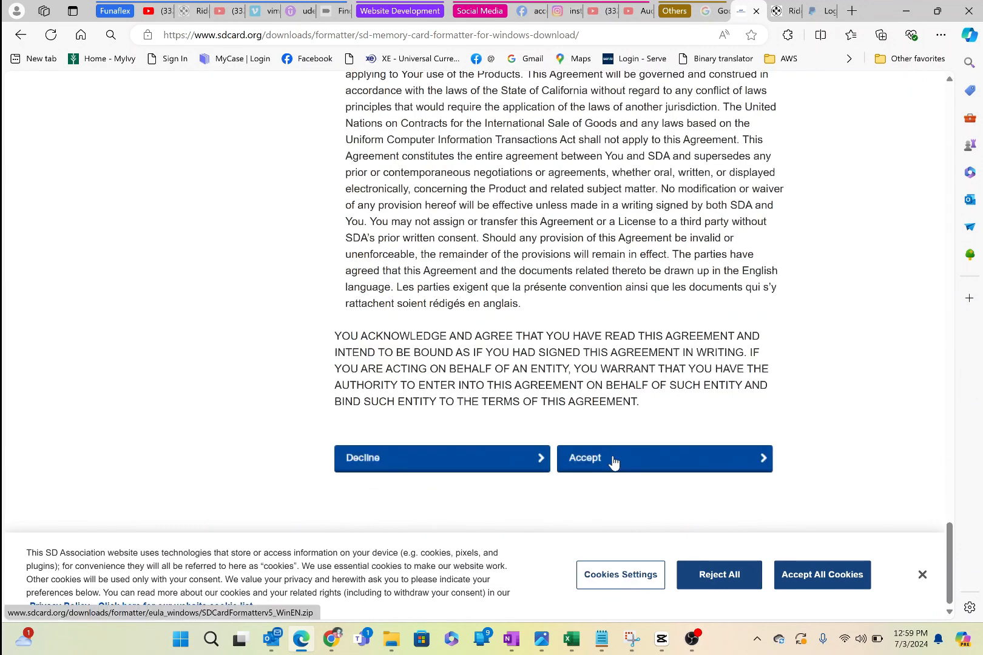
{"action": "left_click", "coordinate": [664, 457]}
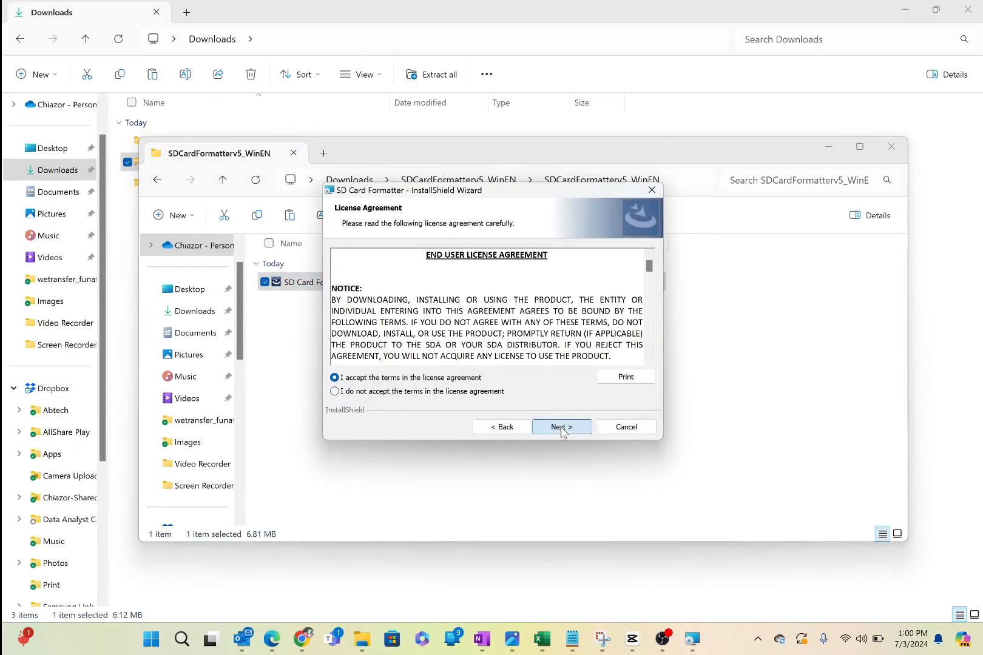
{"action": "left_click", "coordinate": [559, 425]}
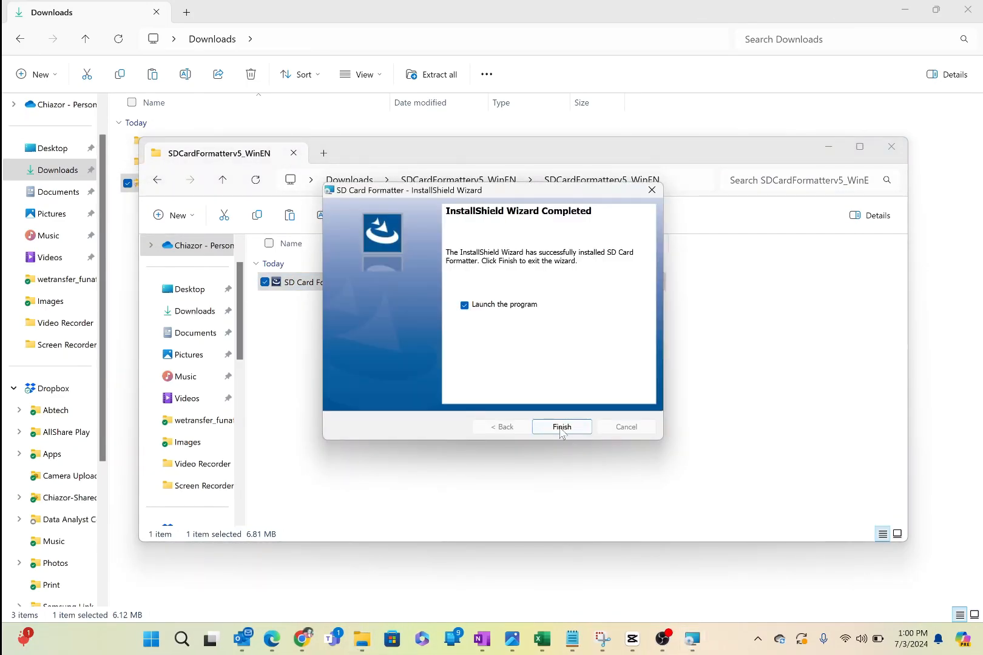
{"action": "left_click", "coordinate": [561, 427]}
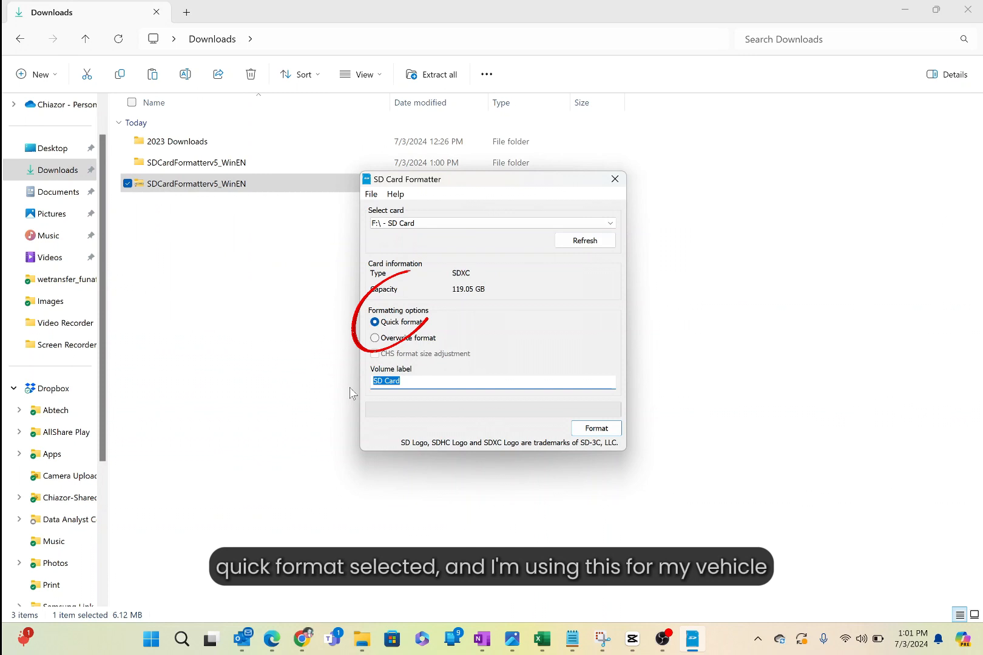
Step: Quick-format the F: card with volume label Escalade, acknowledge completion and close the formatter
{"action": "type", "text": "Escalade"}
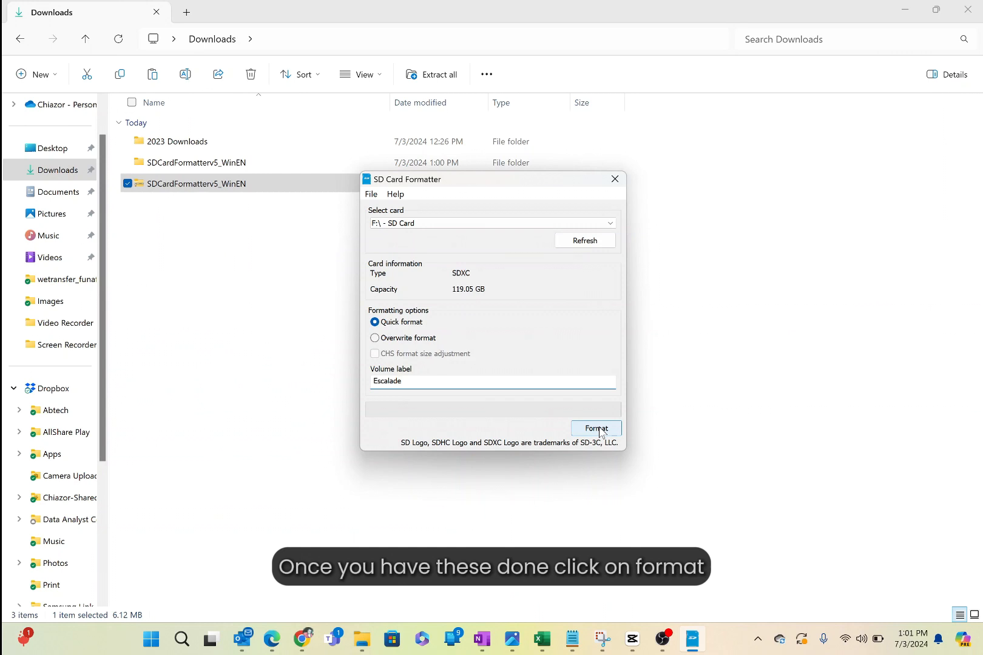
{"action": "left_click", "coordinate": [595, 429]}
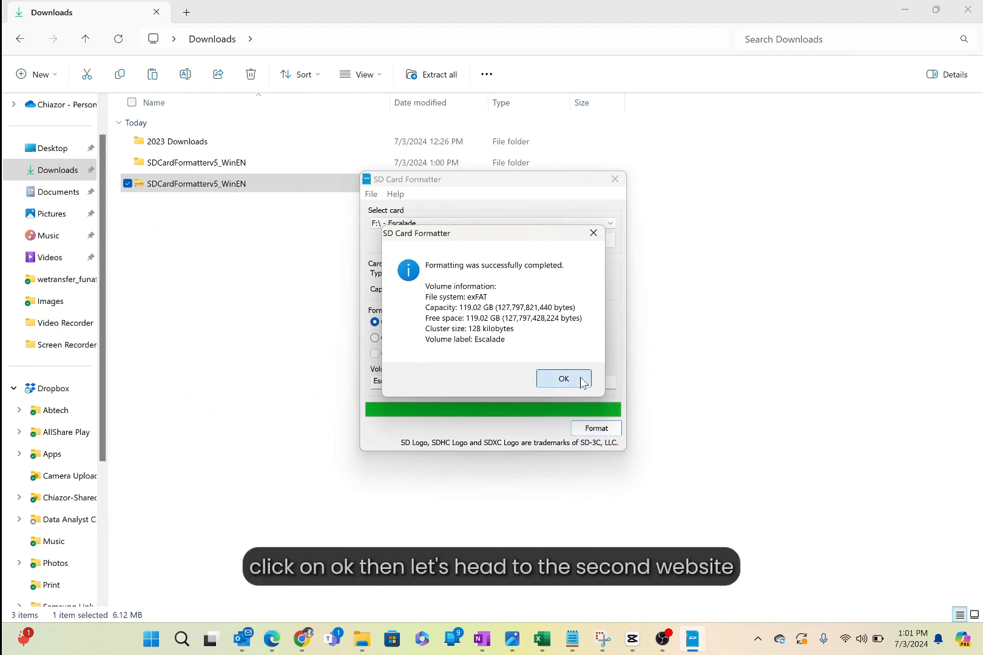
{"action": "left_click", "coordinate": [562, 378]}
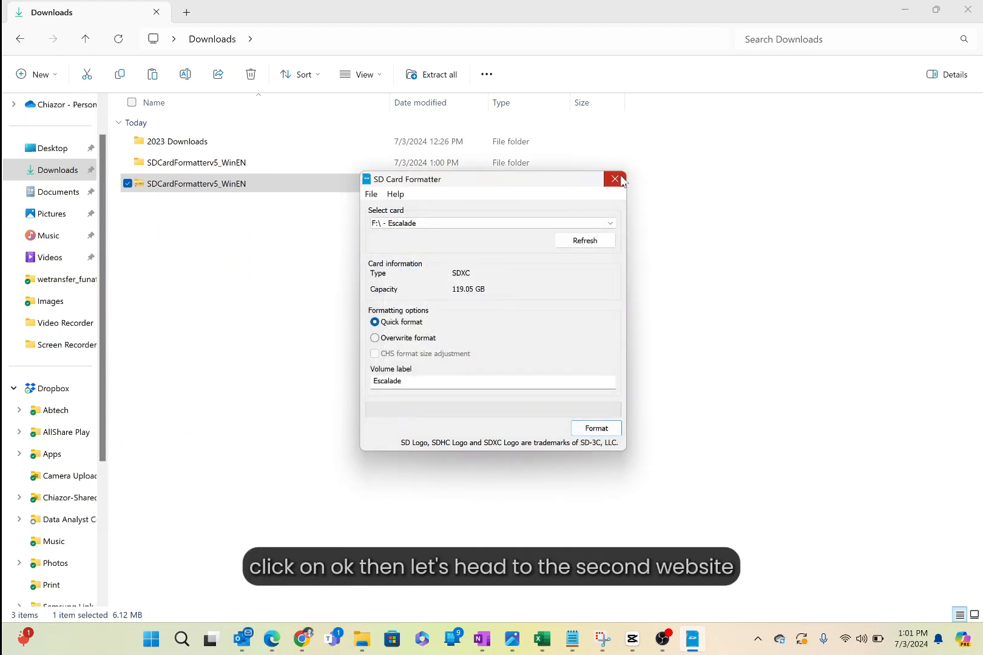
{"action": "left_click", "coordinate": [614, 179]}
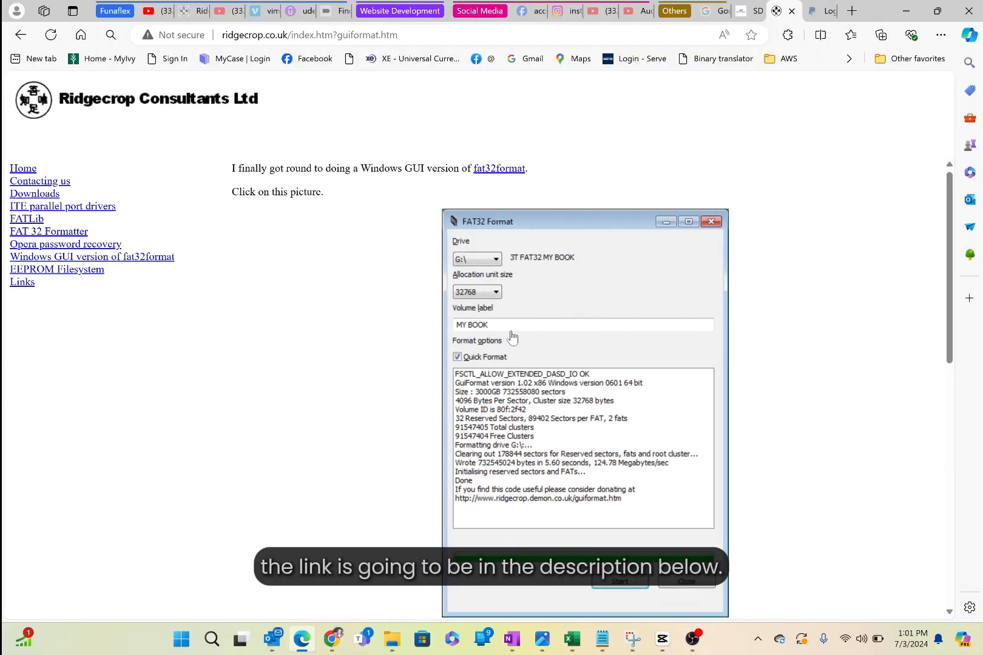
Step: Download guiformat.exe, the Windows GUI fat32format, from the Ridgecrop Consultants page
{"action": "left_click", "coordinate": [881, 34]}
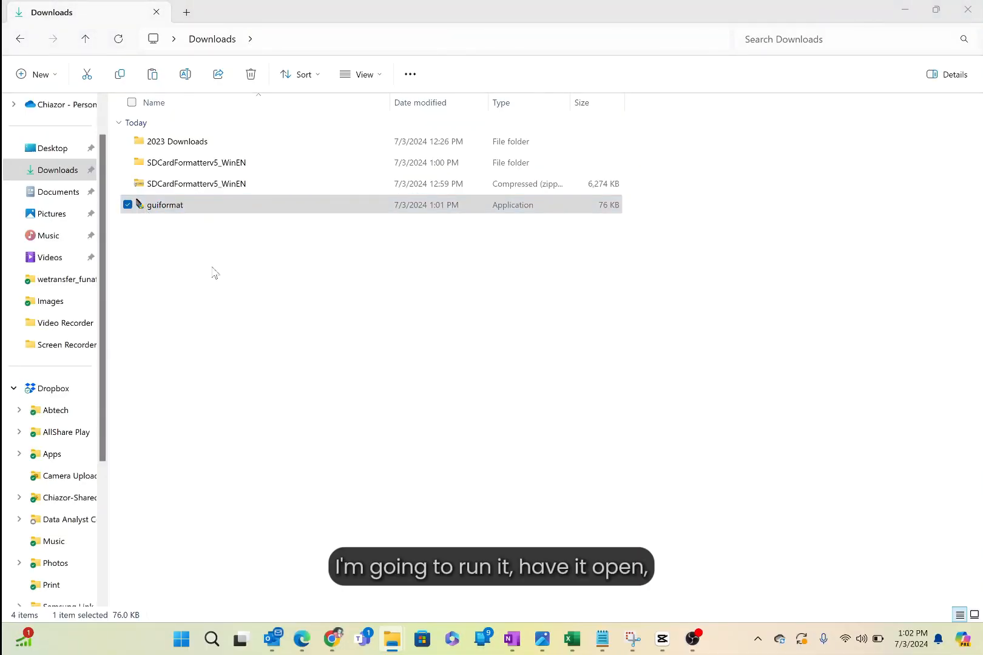
Step: Run guiformat from Downloads and reformat drive F: (ESCALADE) as FAT32, confirming the data-erase warning
{"action": "double_click", "coordinate": [165, 204]}
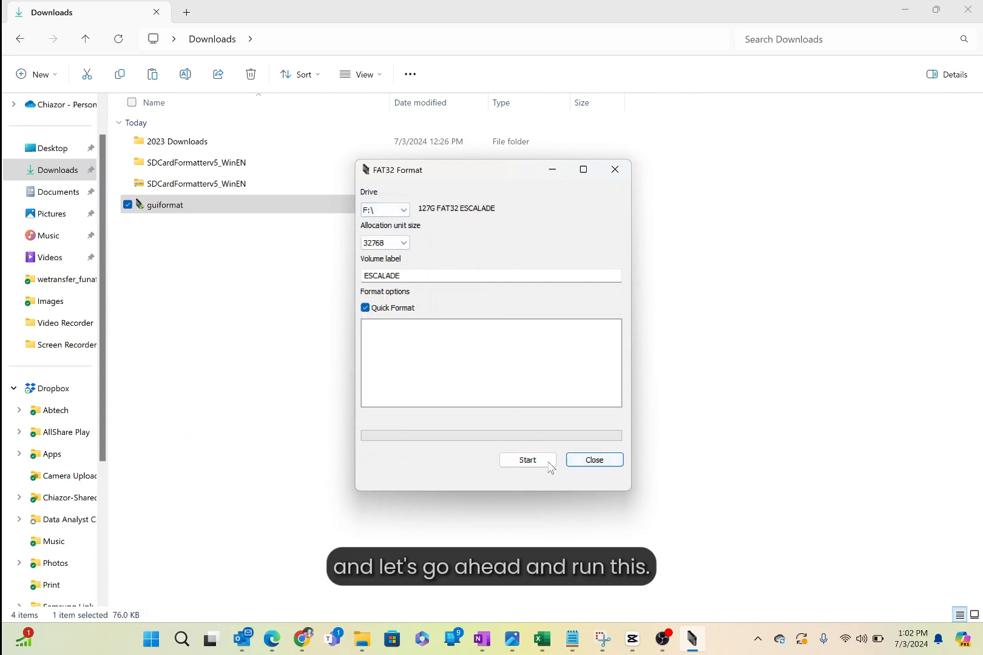
{"action": "left_click", "coordinate": [526, 460]}
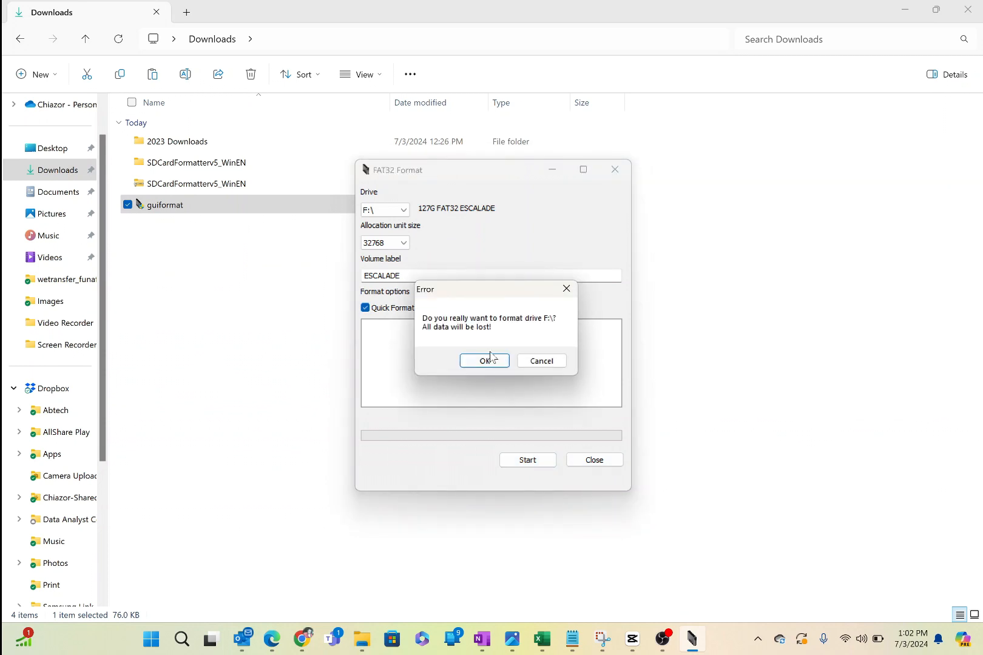
{"action": "left_click", "coordinate": [482, 360]}
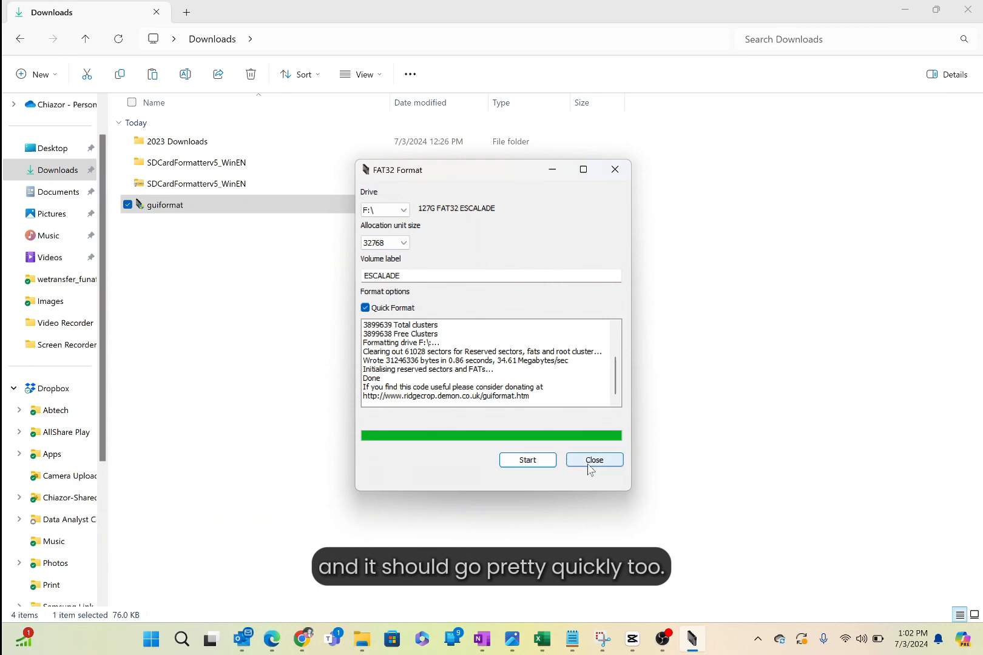
{"action": "left_click", "coordinate": [594, 460]}
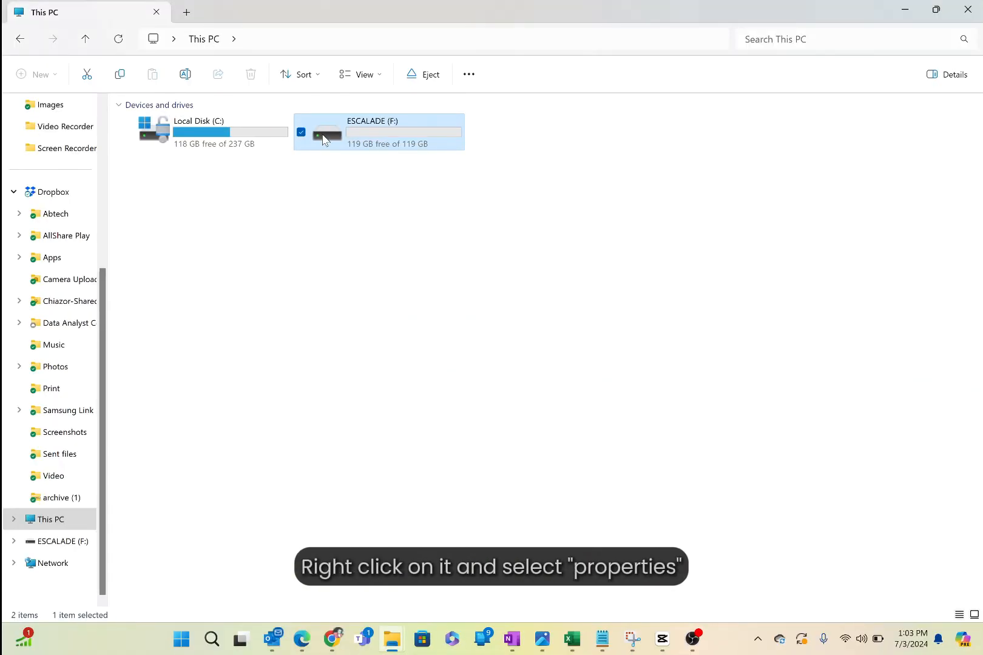
Step: Show the Properties of ESCALADE (F:) confirming file system FAT32 with 119 GB capacity
{"action": "right_click", "coordinate": [326, 132]}
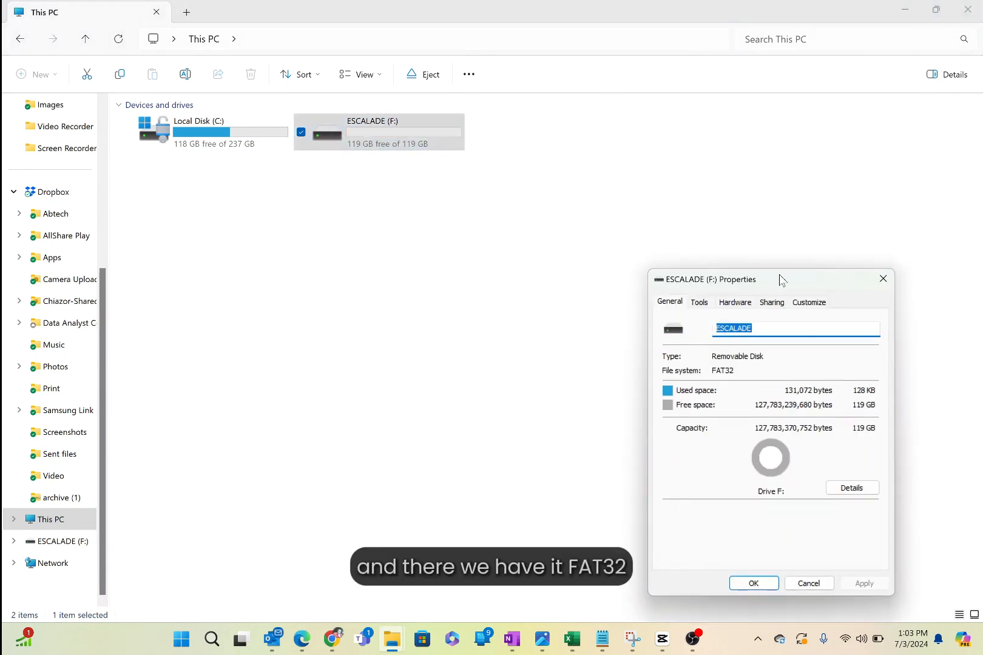
{"action": "left_click_drag", "start_coordinate": [770, 279], "coordinate": [404, 231]}
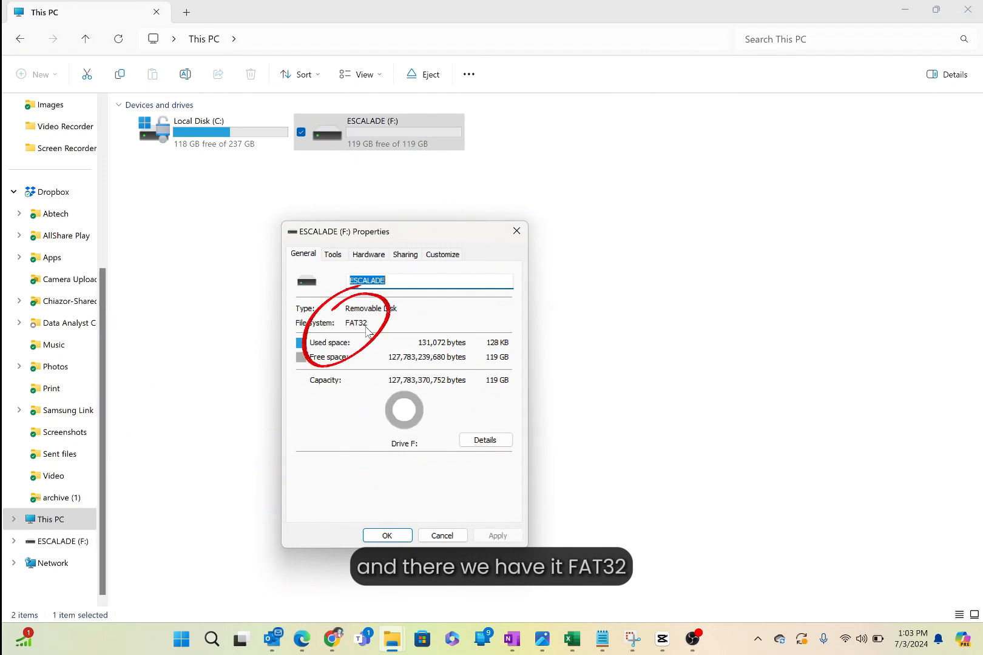